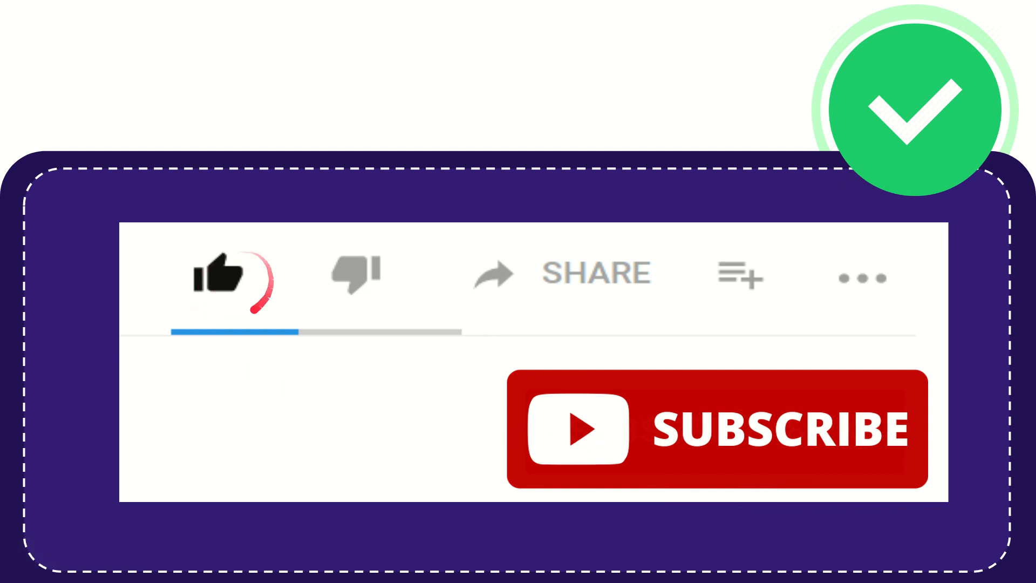
left_click(355, 274)
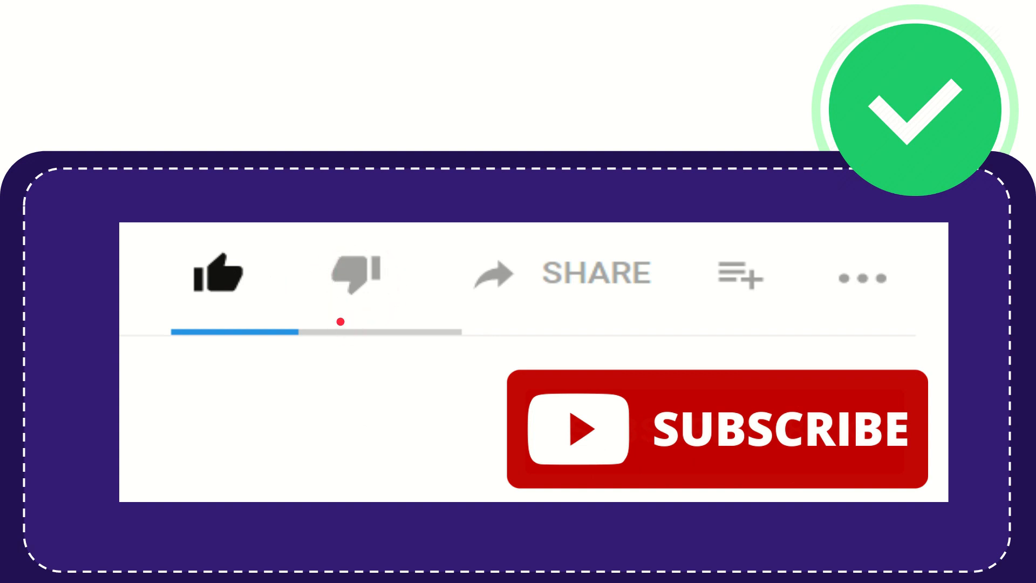
left_click(354, 275)
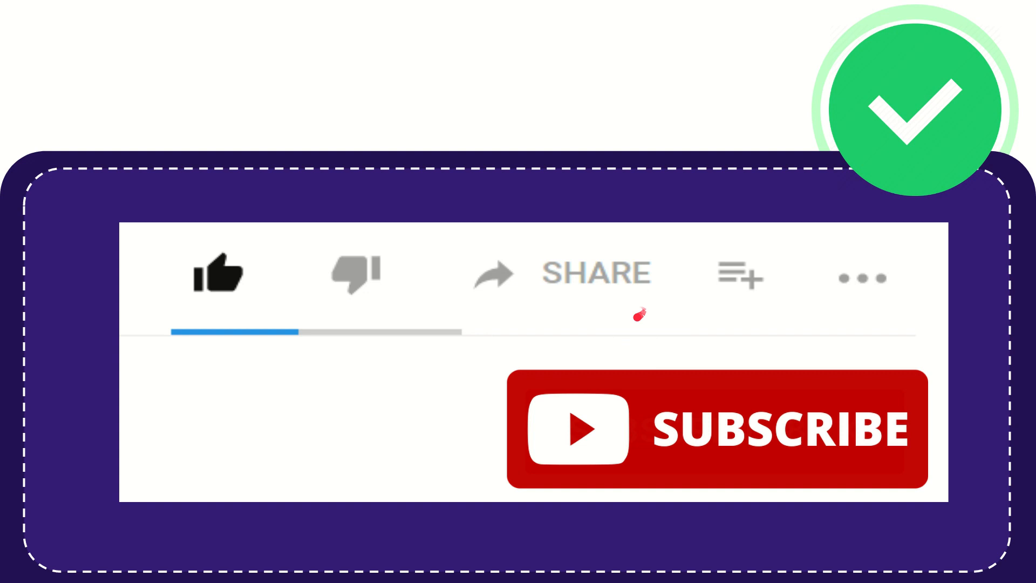
mouse_move(691, 300)
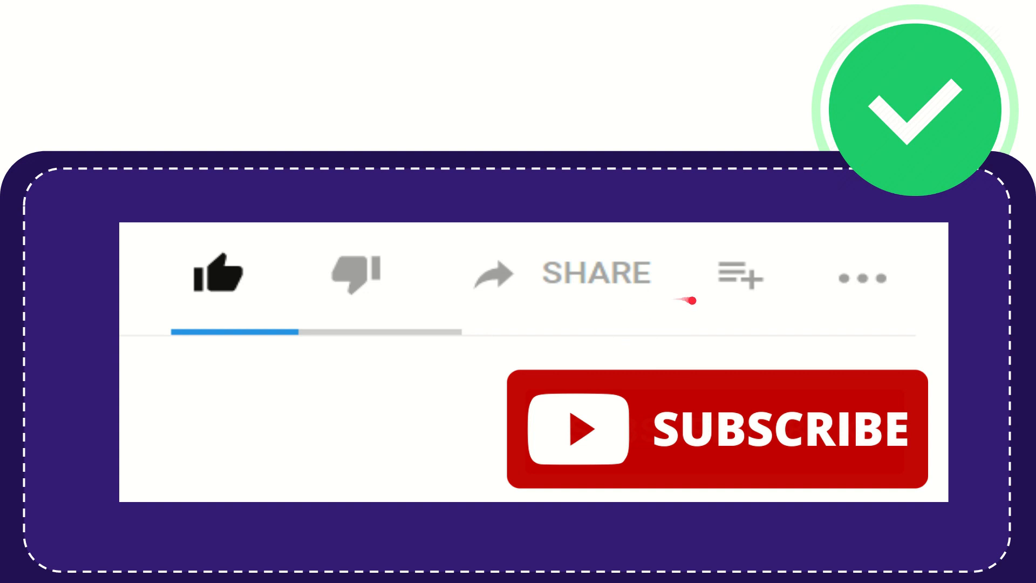